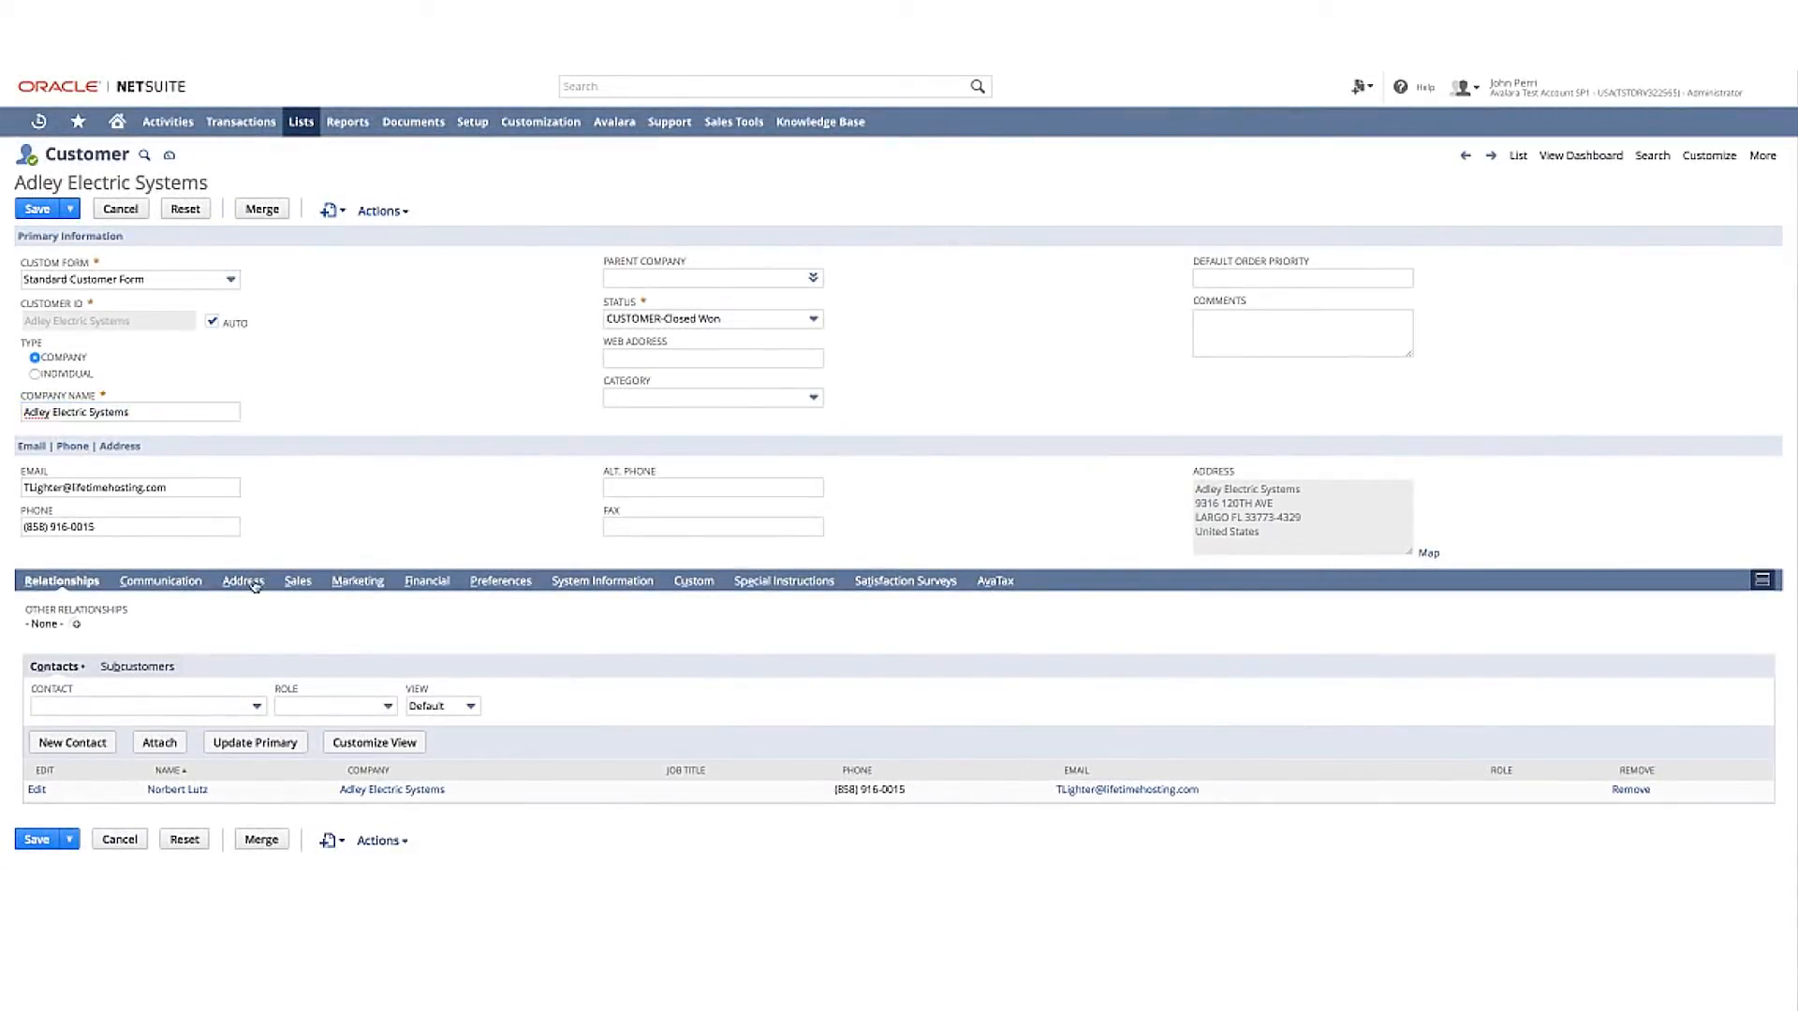
Step: Show Adley Electric Systems' Knoxville shipping and Largo billing addresses with the AvaTax address tools
left_click(241, 581)
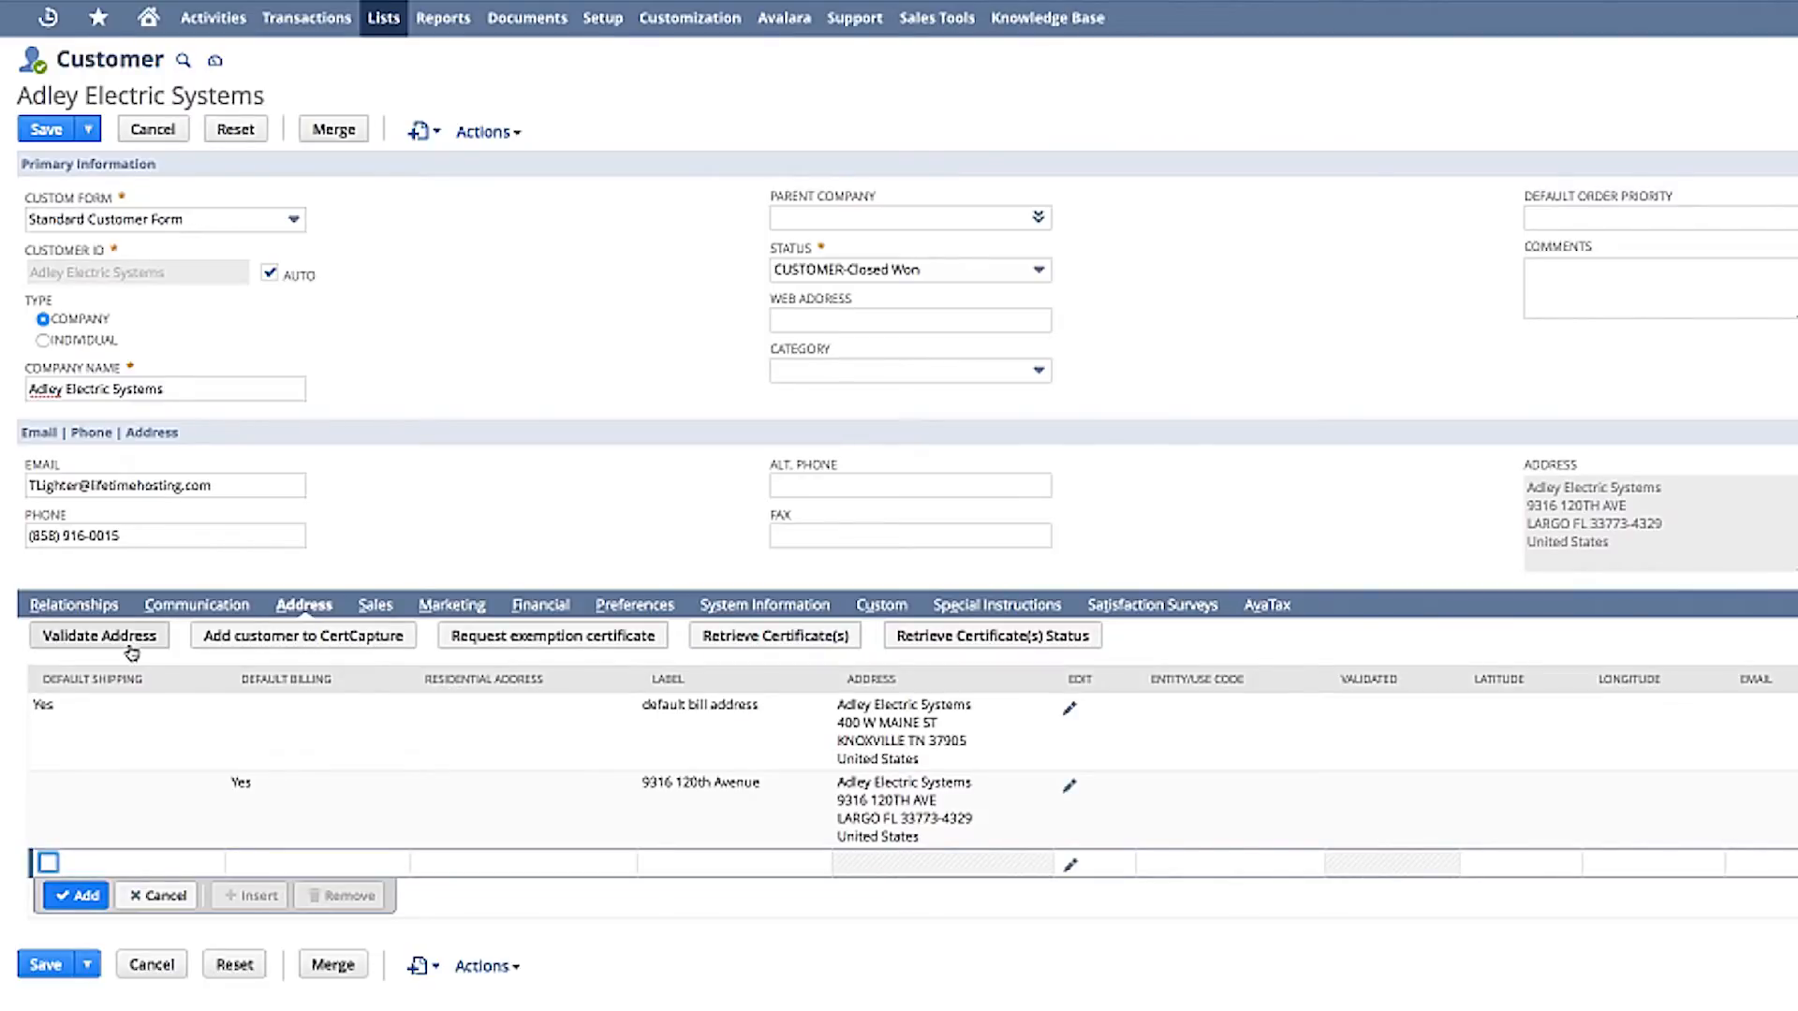
mouse_move(261, 650)
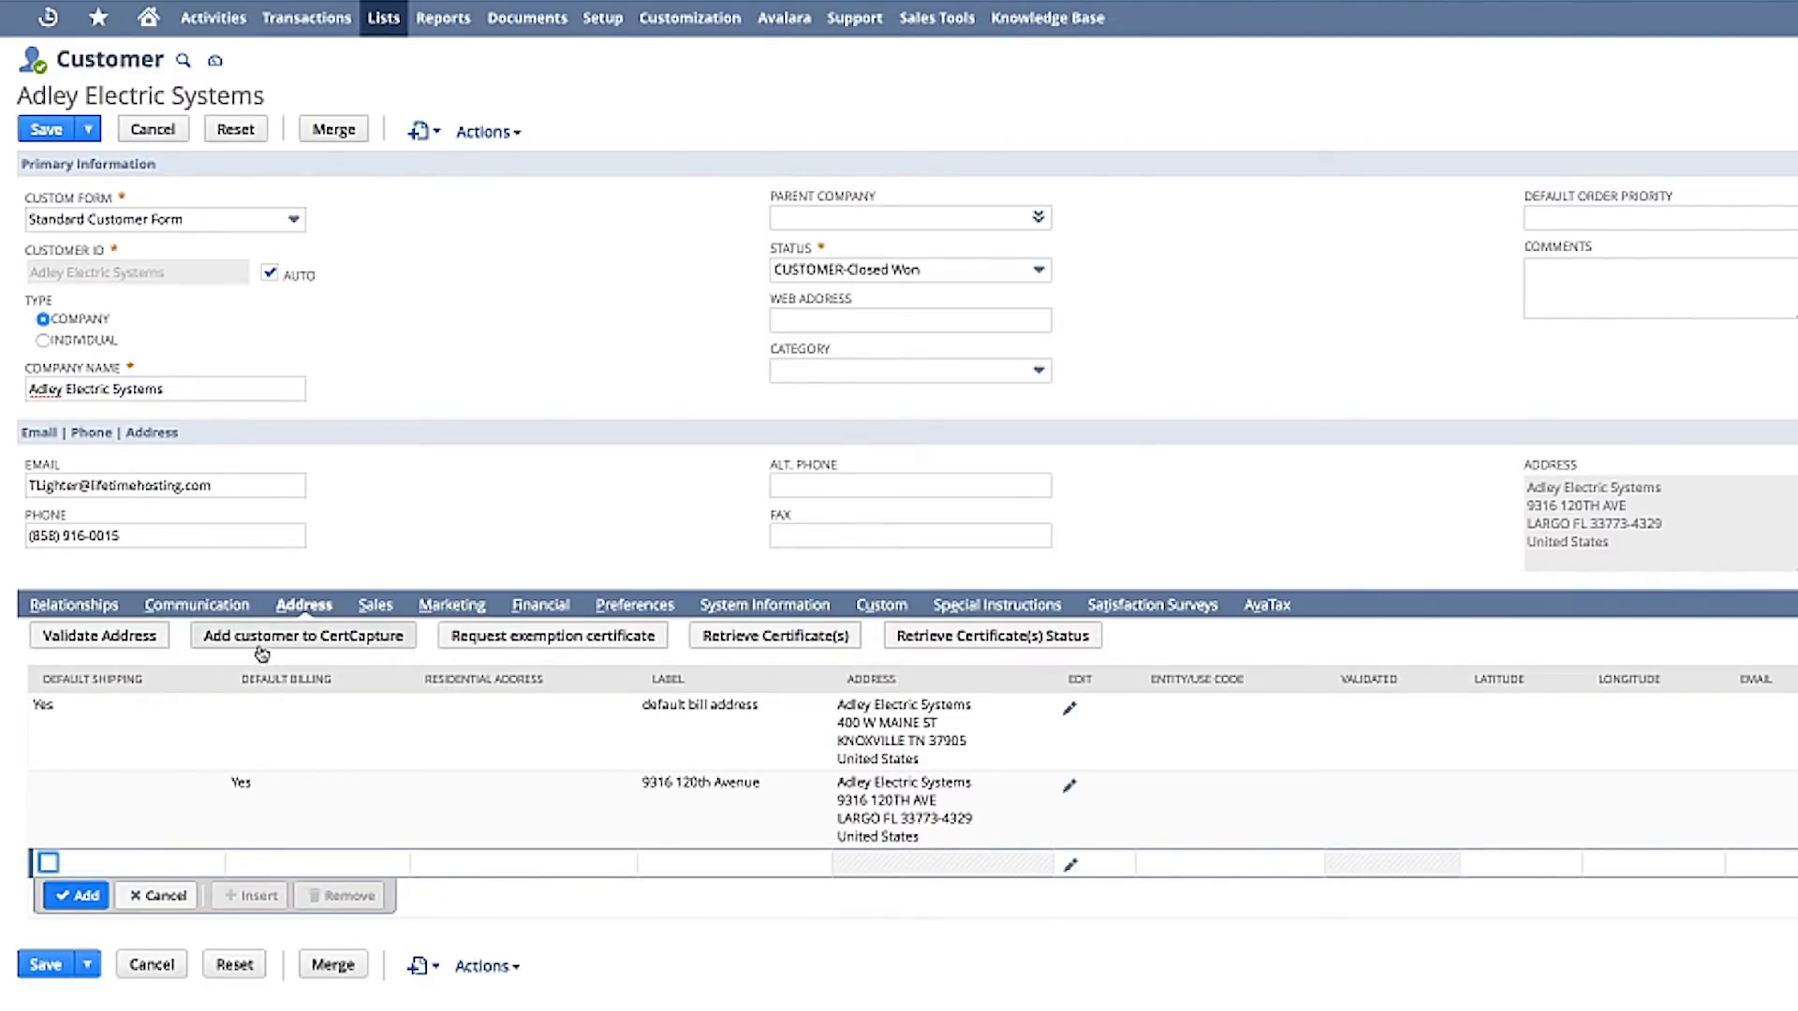
mouse_move(552, 635)
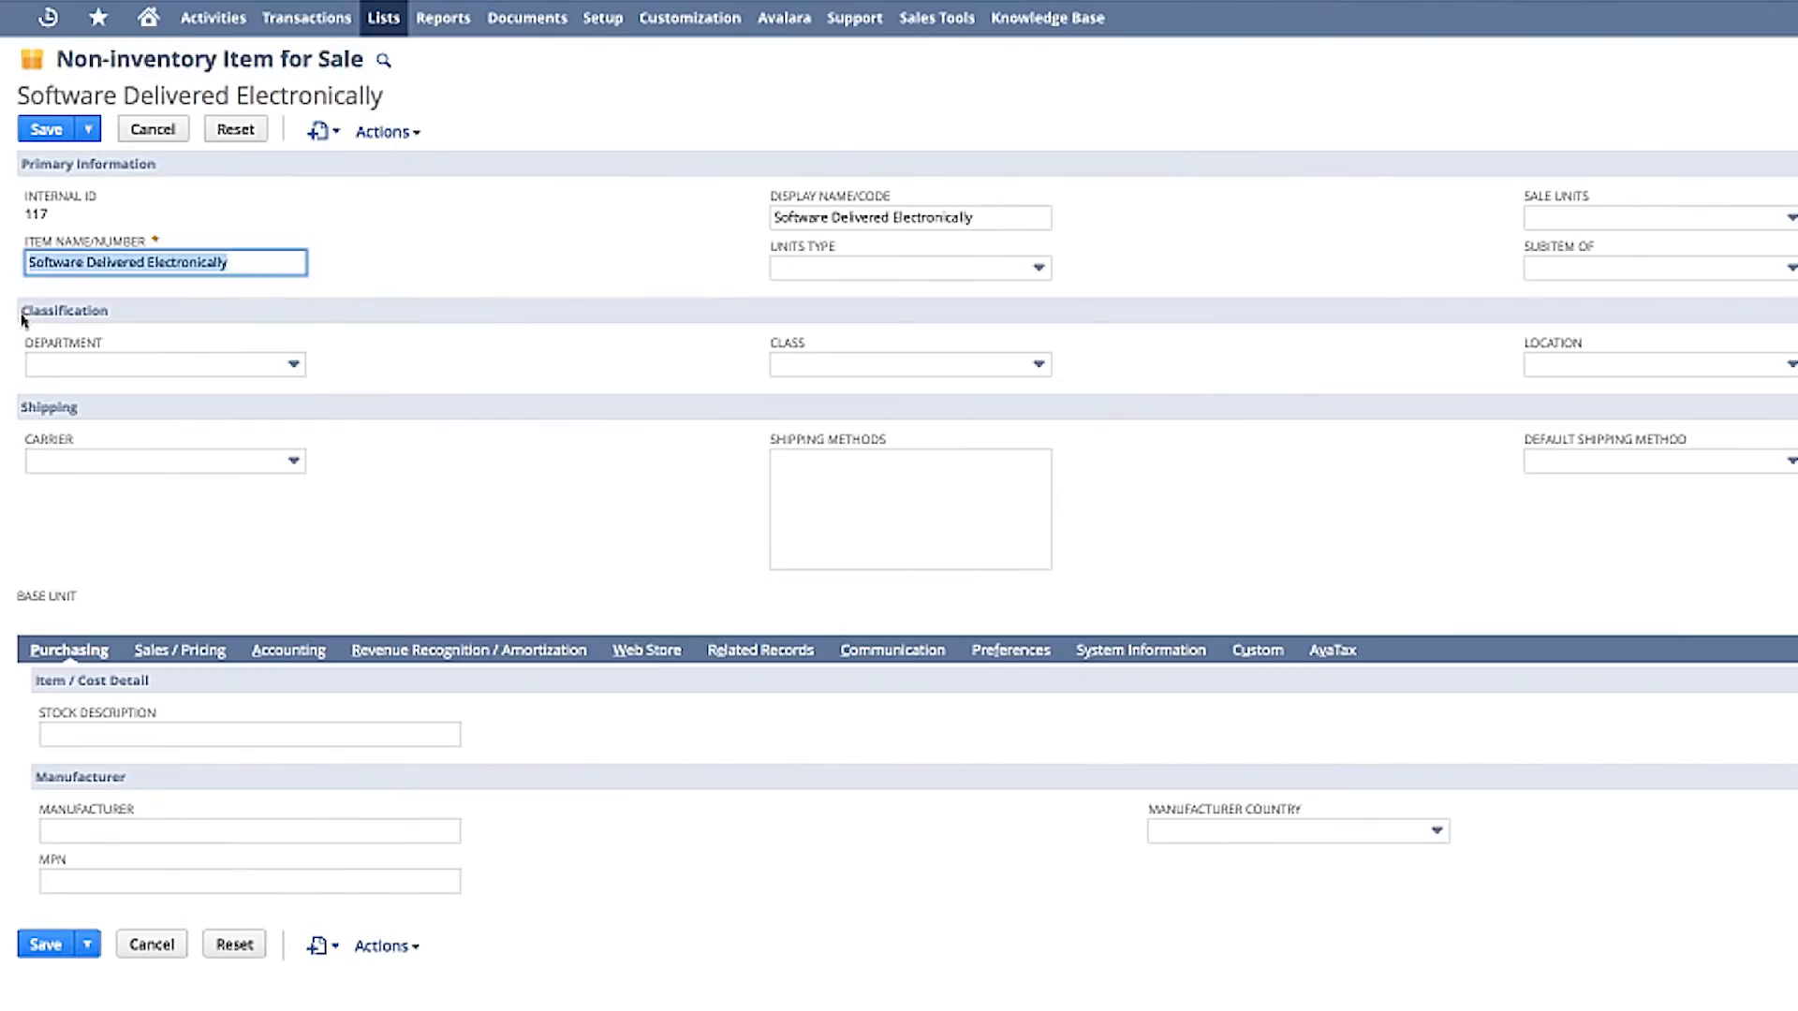
mouse_move(1296, 676)
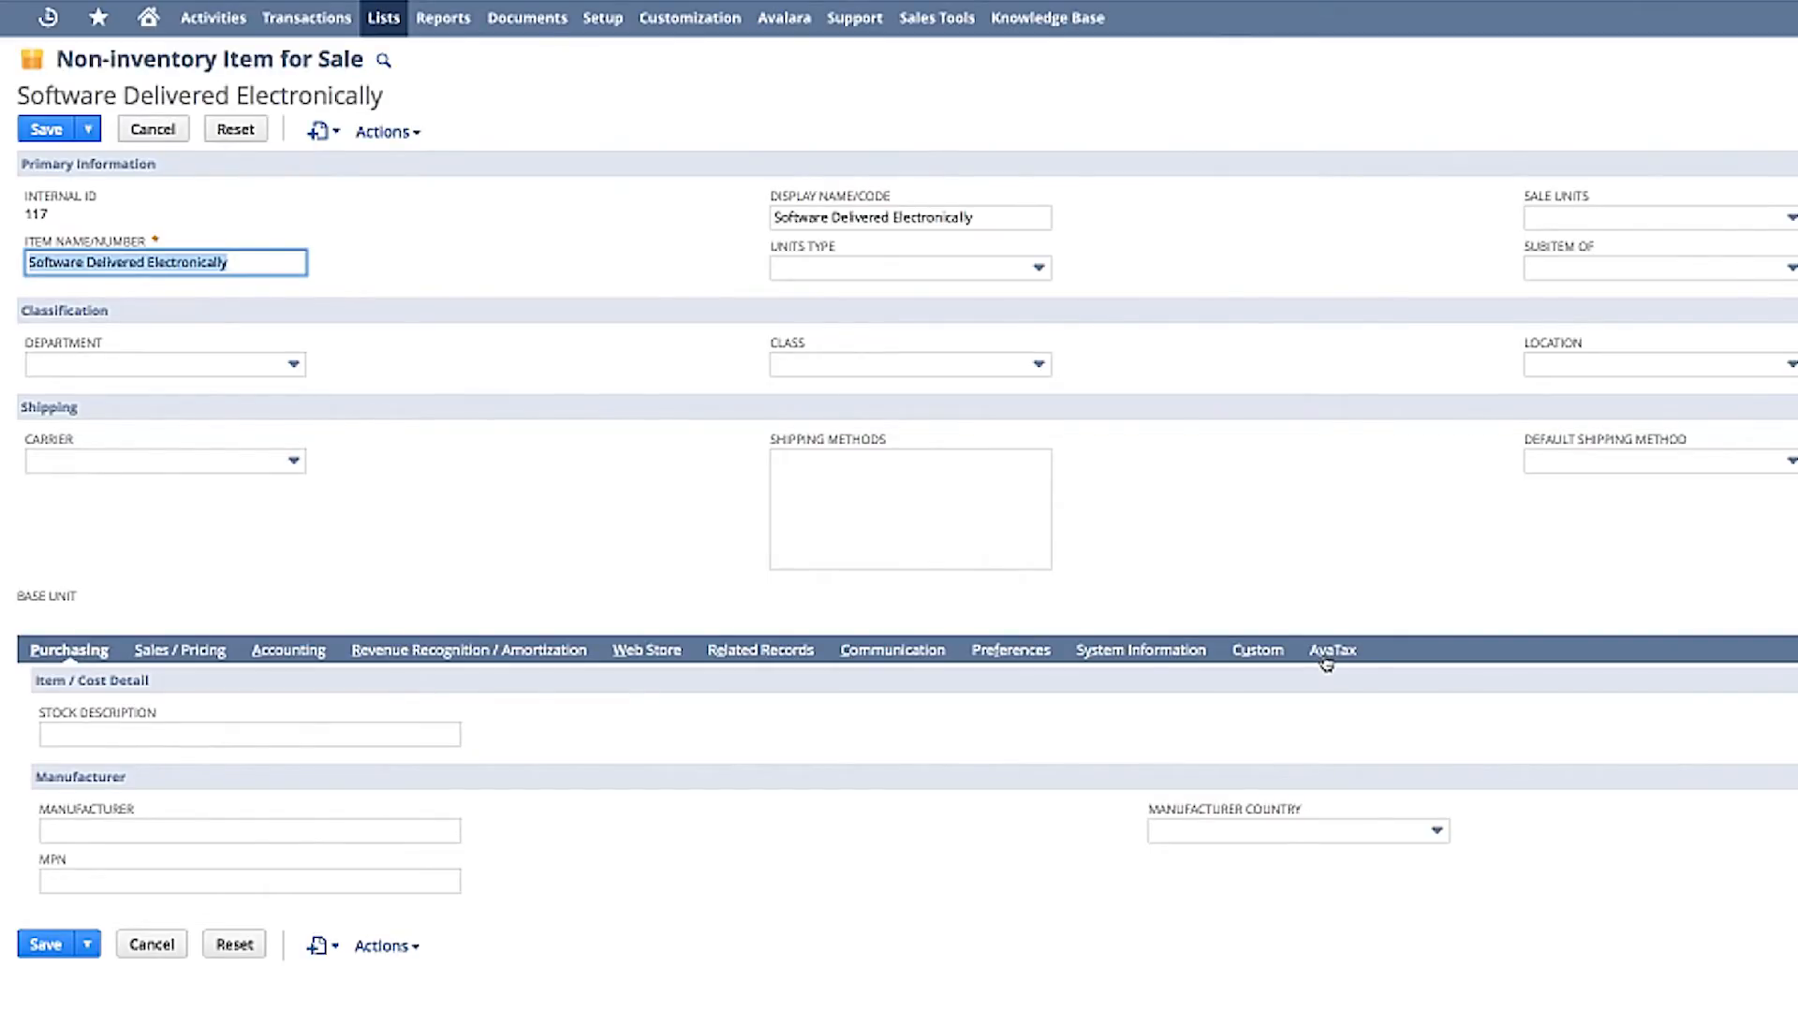
Step: Show the Software Delivered Electronically item's AvaTax tax code, DC010500
left_click(1330, 649)
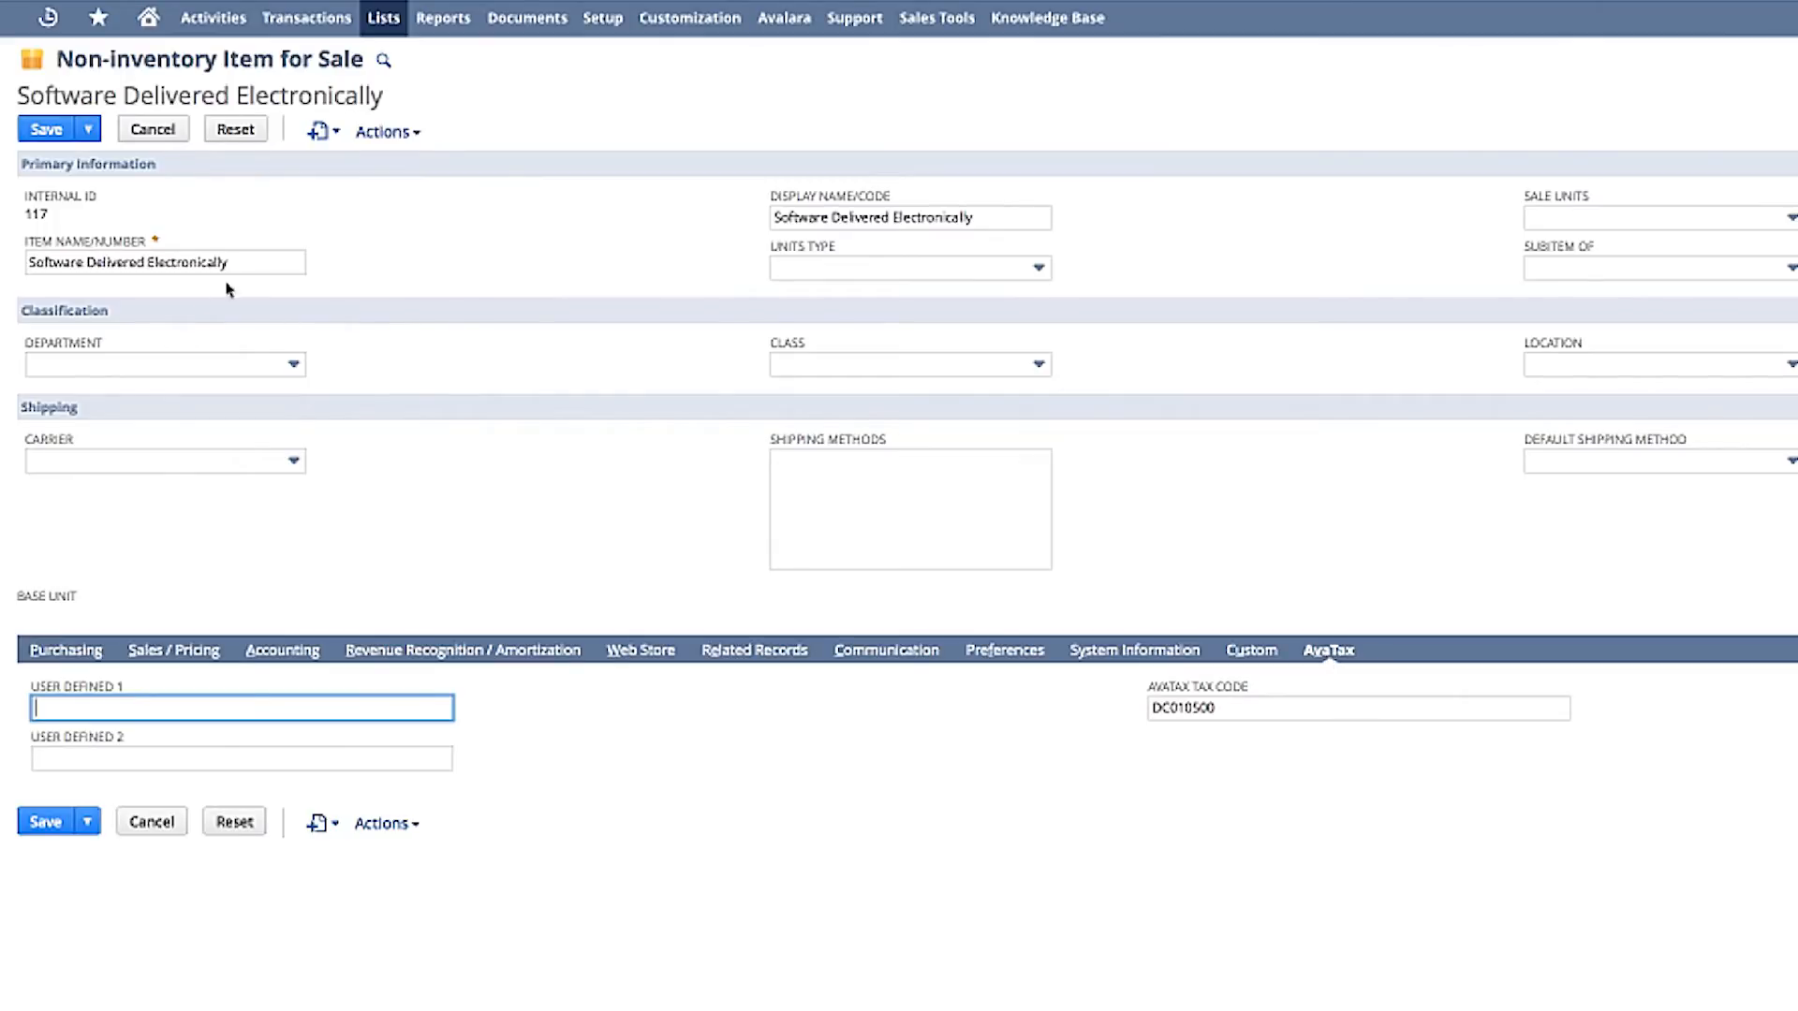
mouse_move(481, 373)
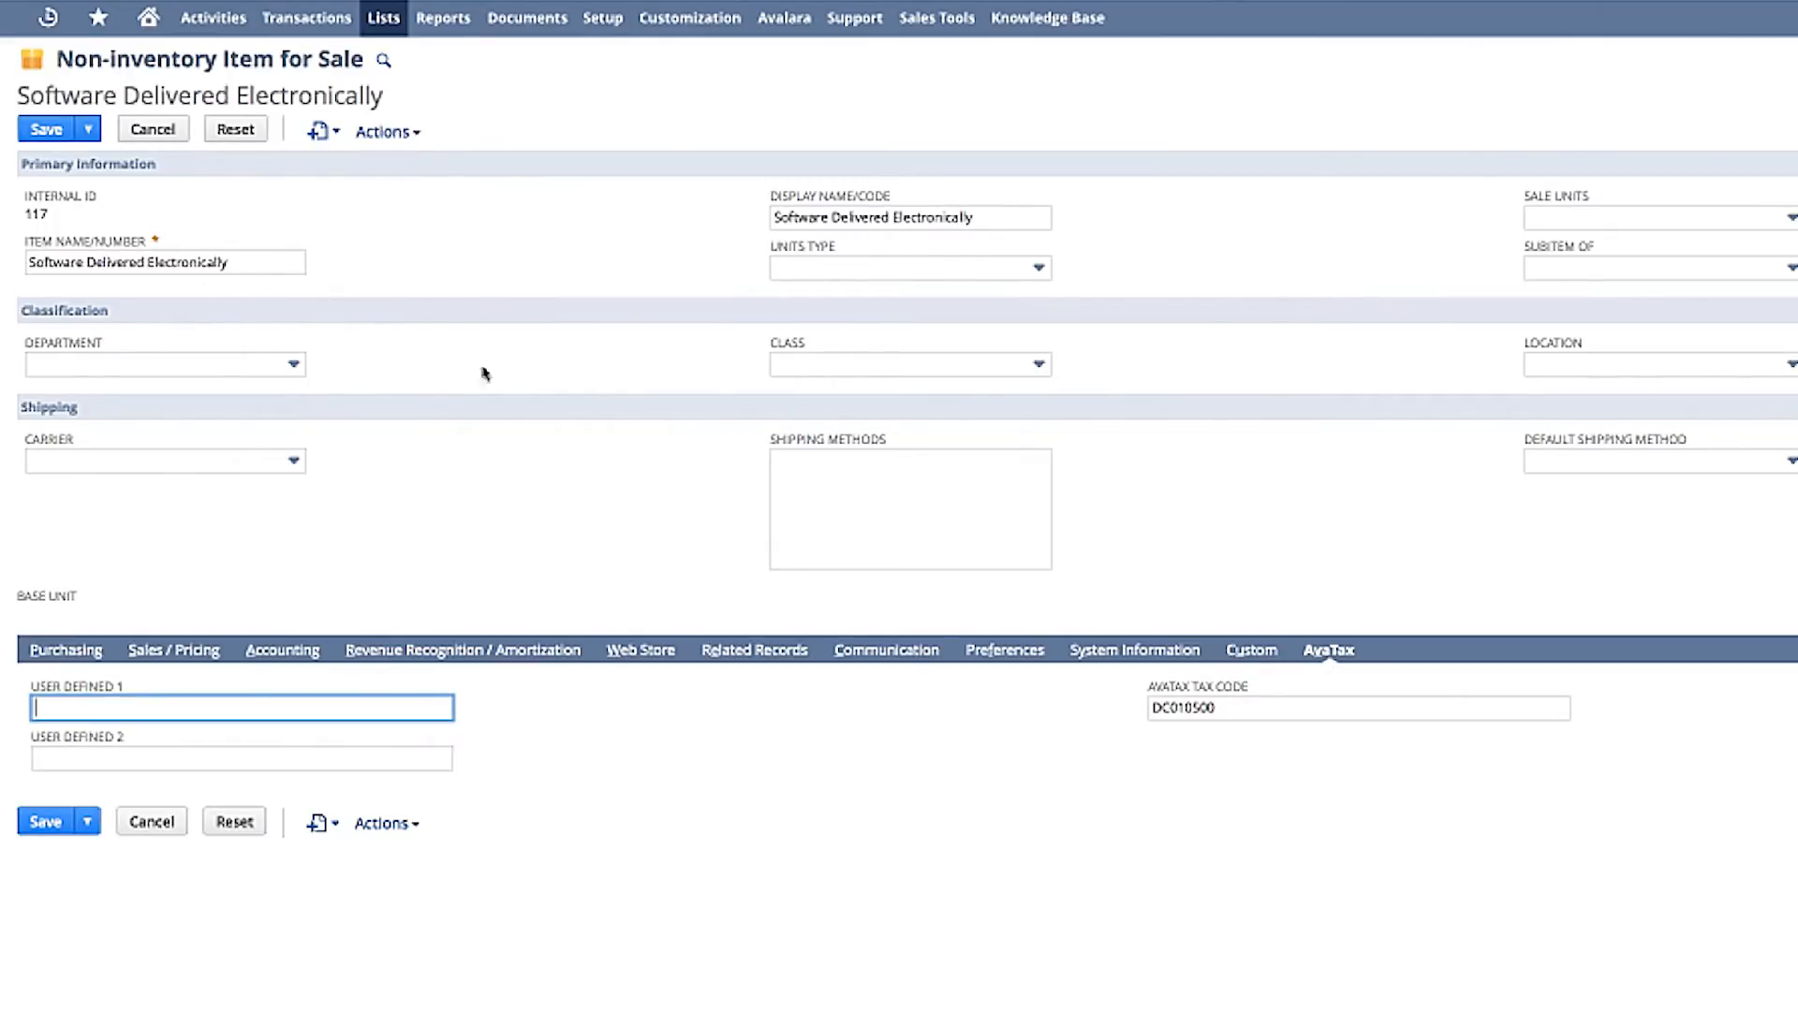
mouse_move(1172, 782)
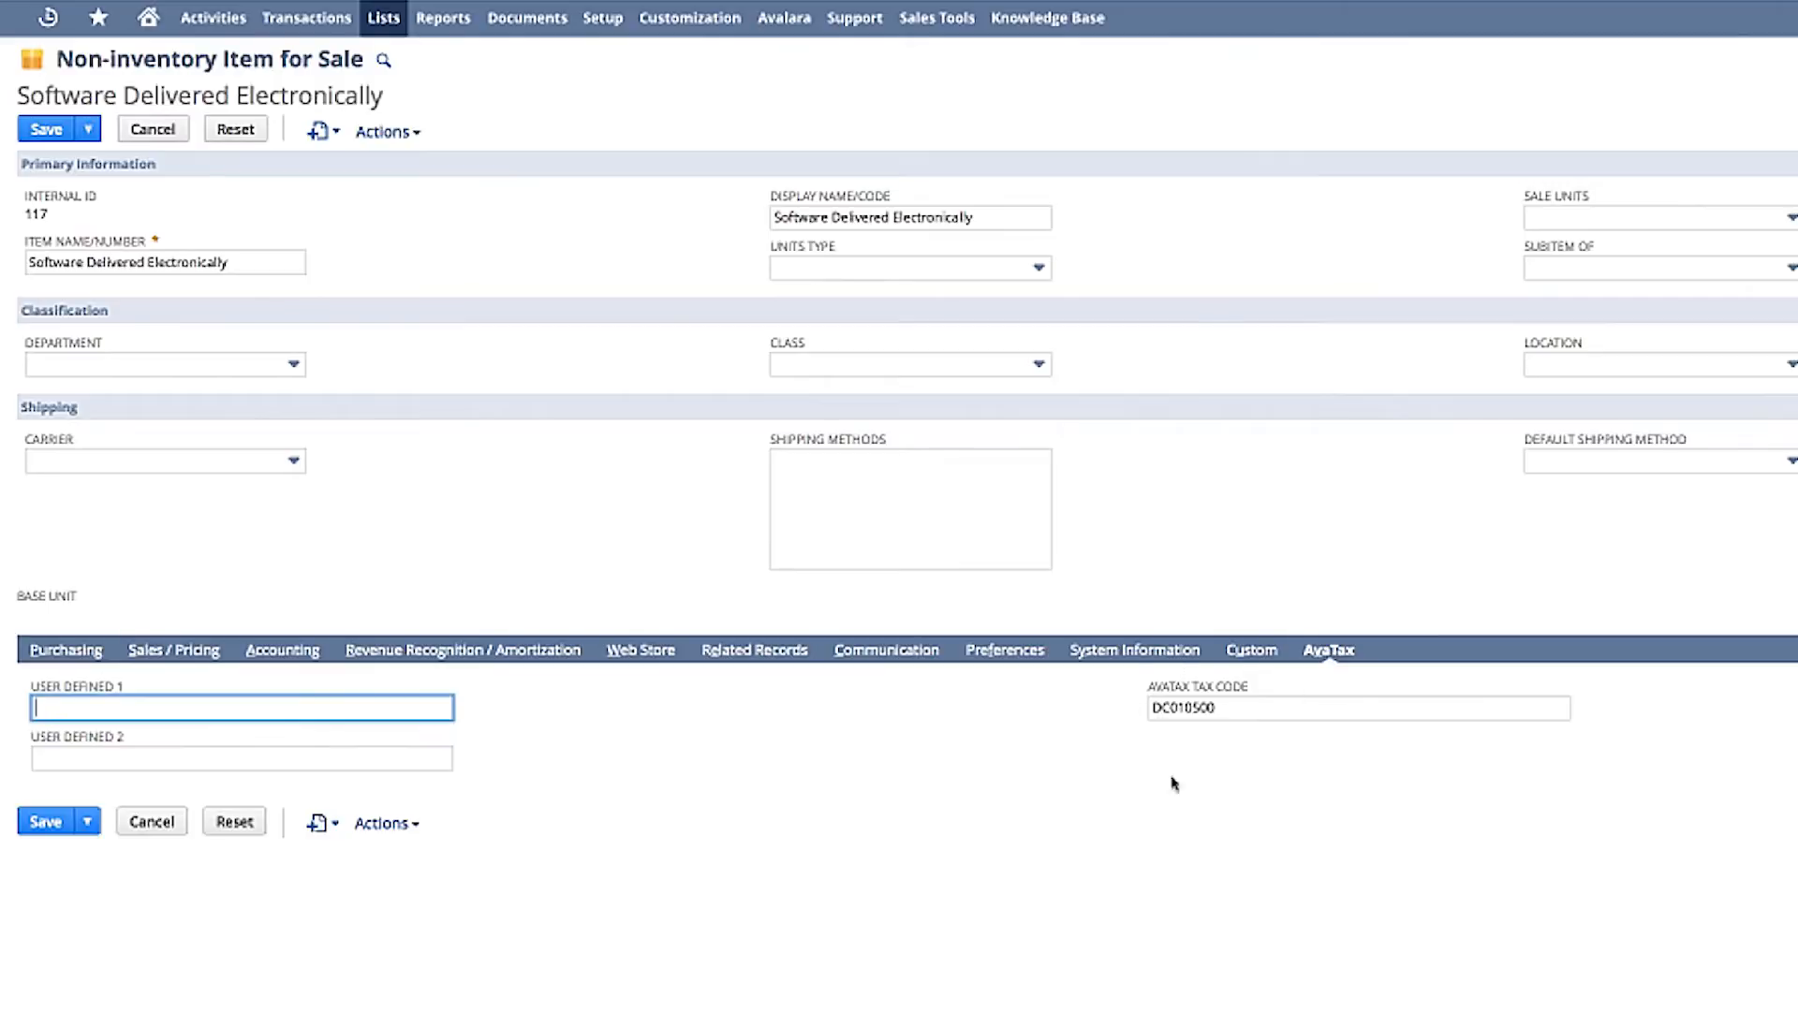
mouse_move(1321, 769)
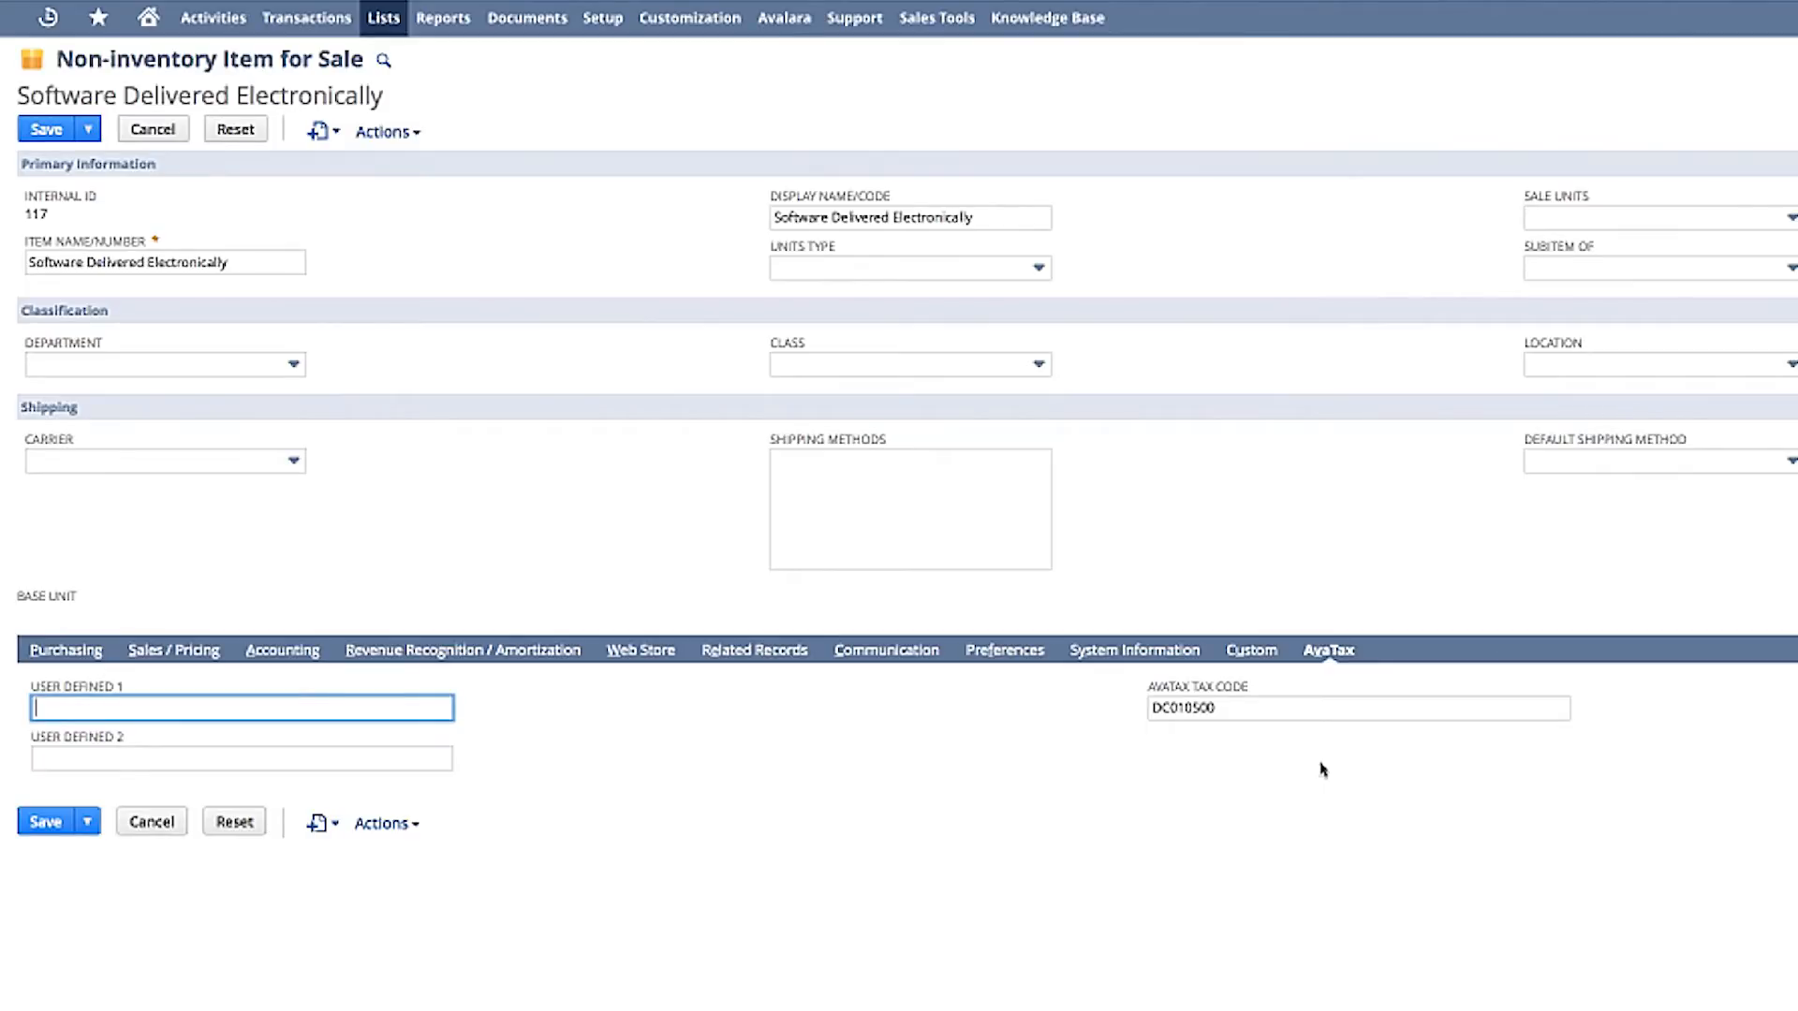
left_click(114, 122)
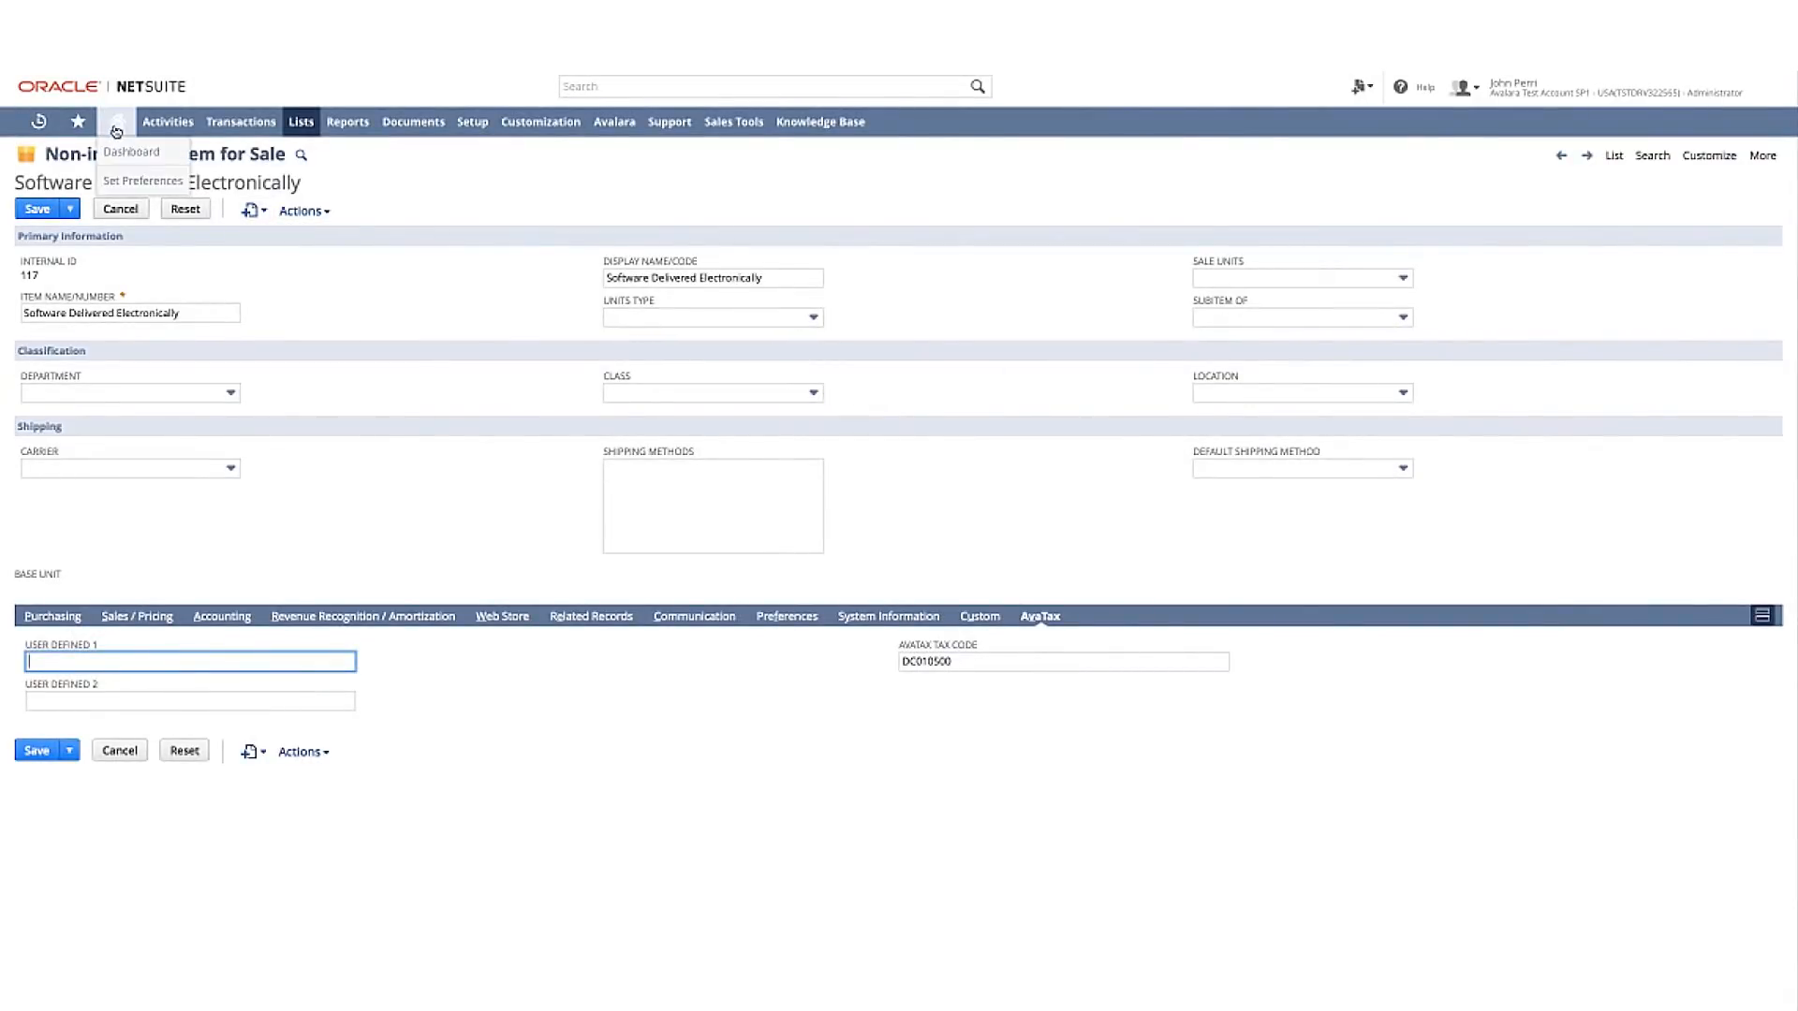
left_click(133, 151)
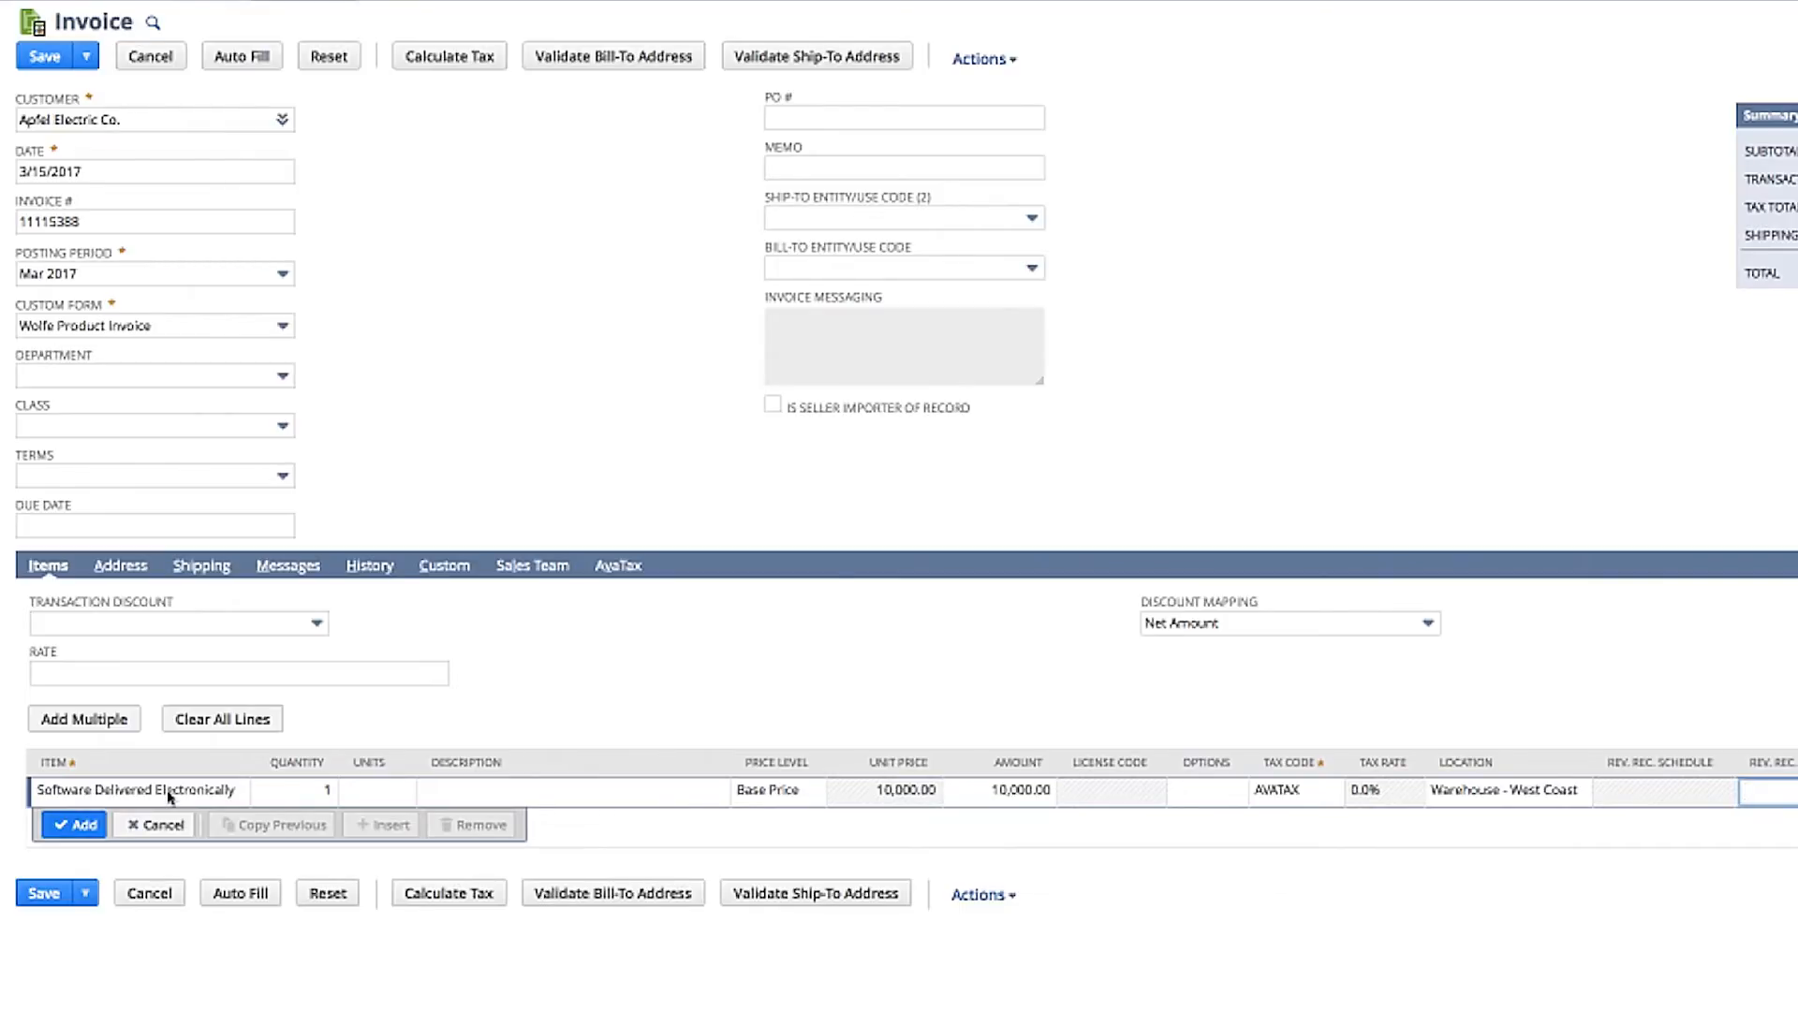
Step: Save the Apfel Electric Co. invoice and view its AvaTax details showing 400.00 Alabama tax
left_click(137, 790)
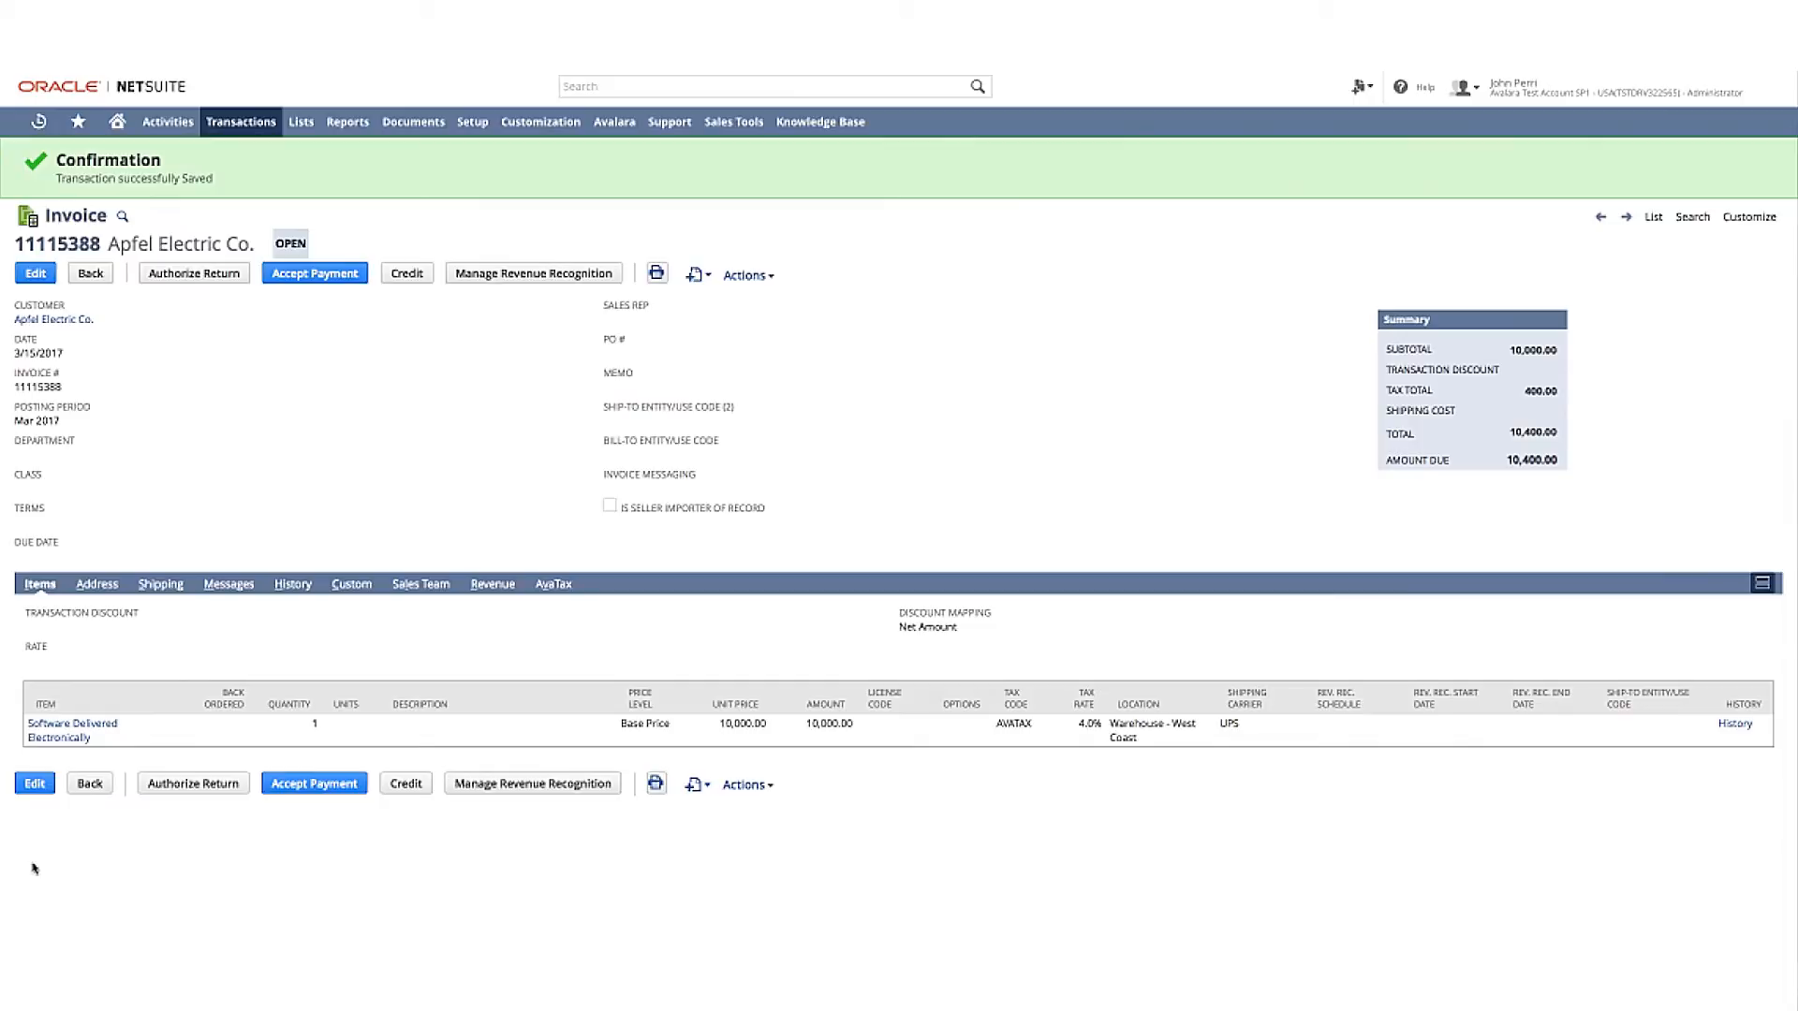
mouse_move(558, 582)
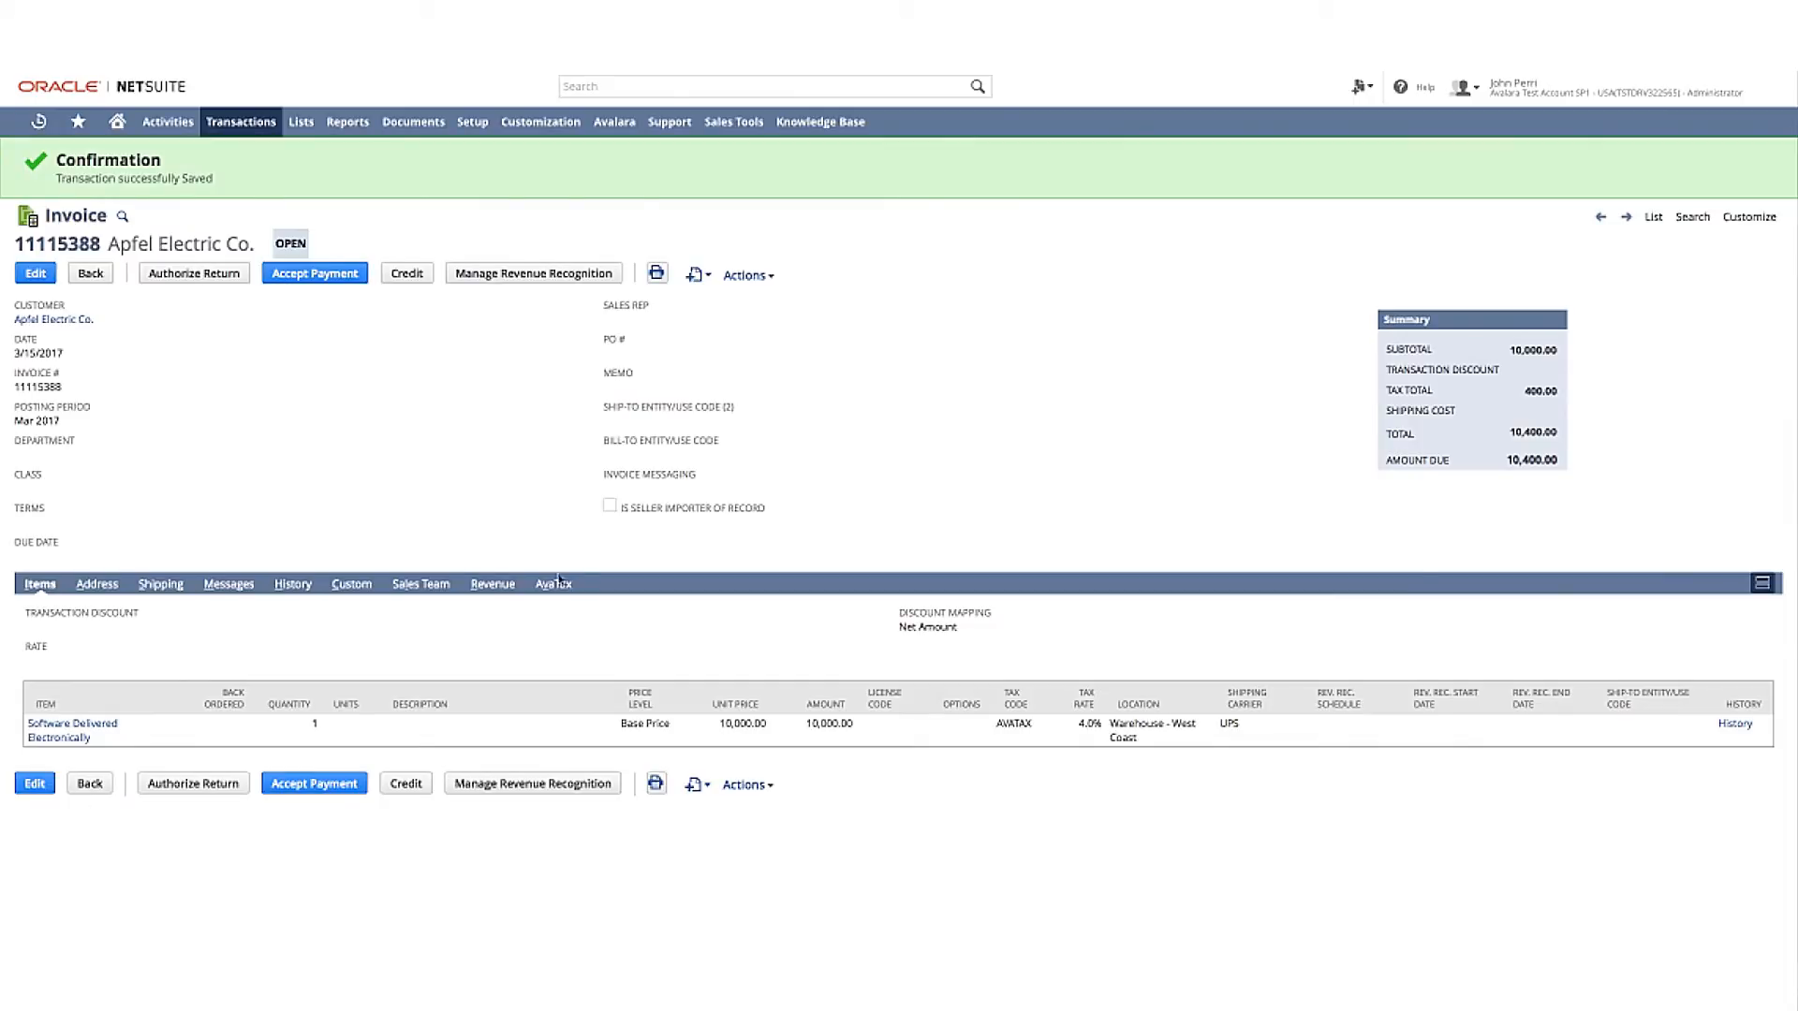
left_click(551, 582)
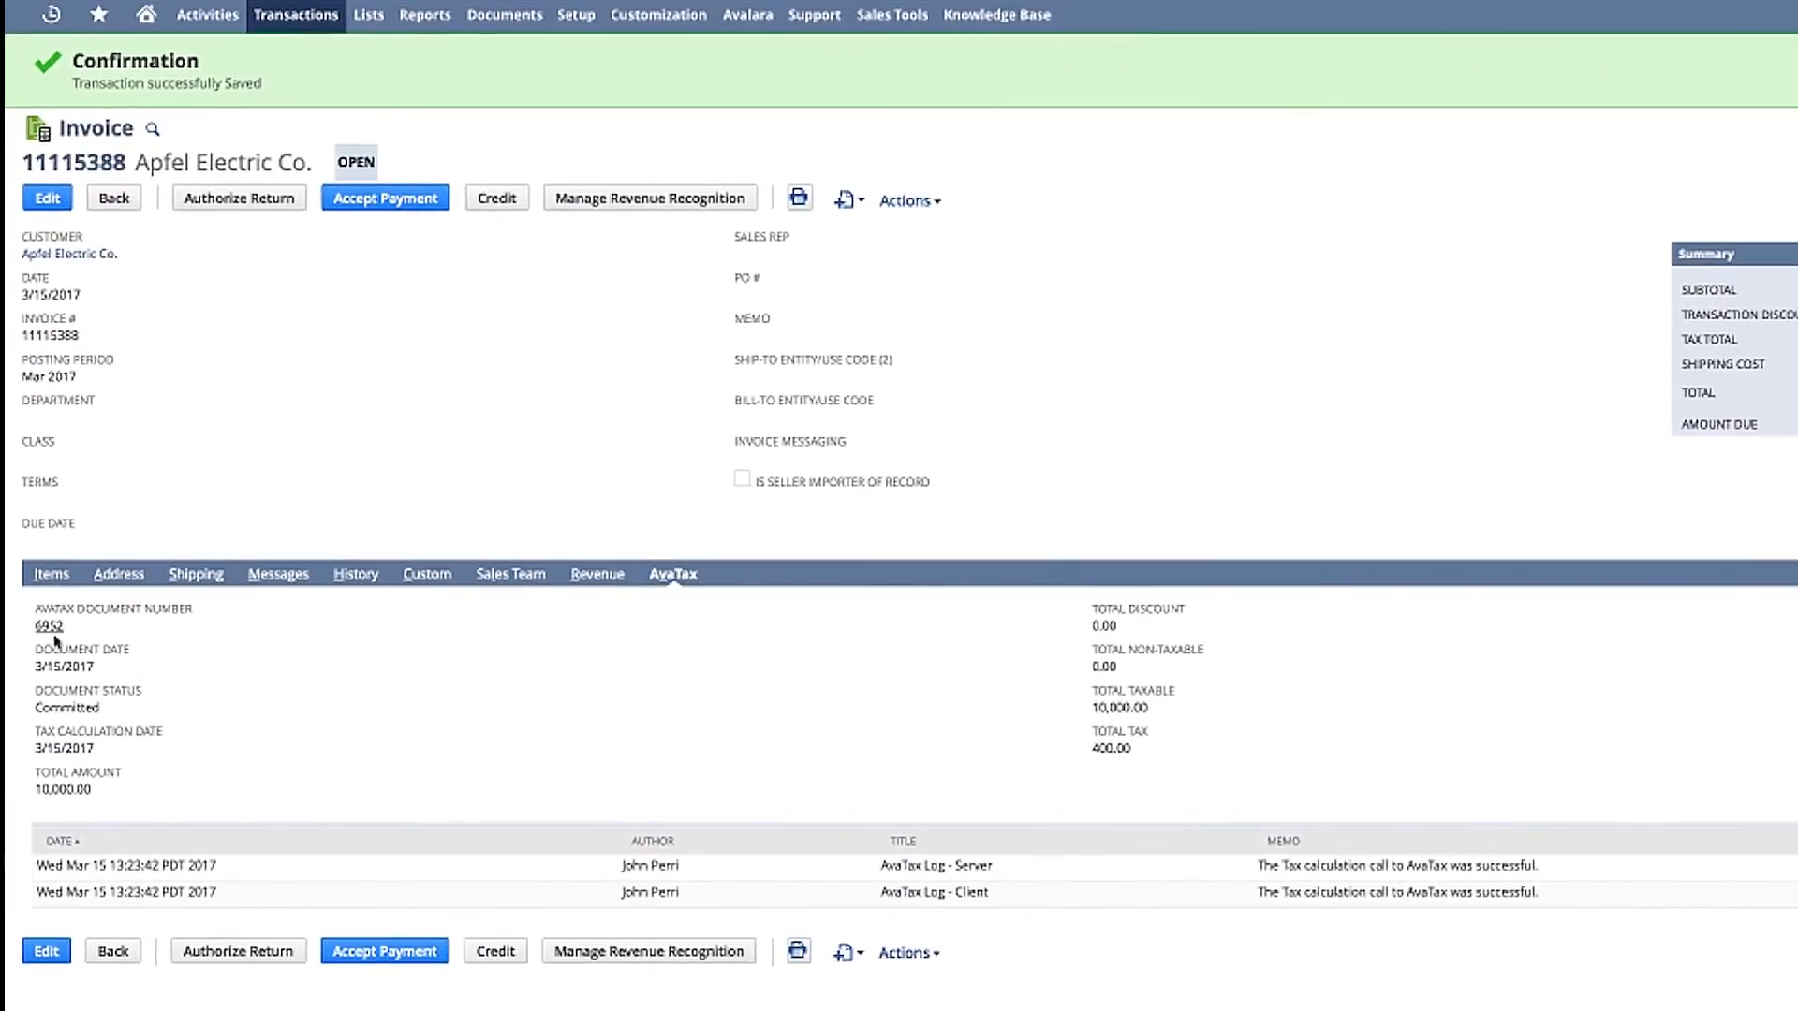
left_click(48, 627)
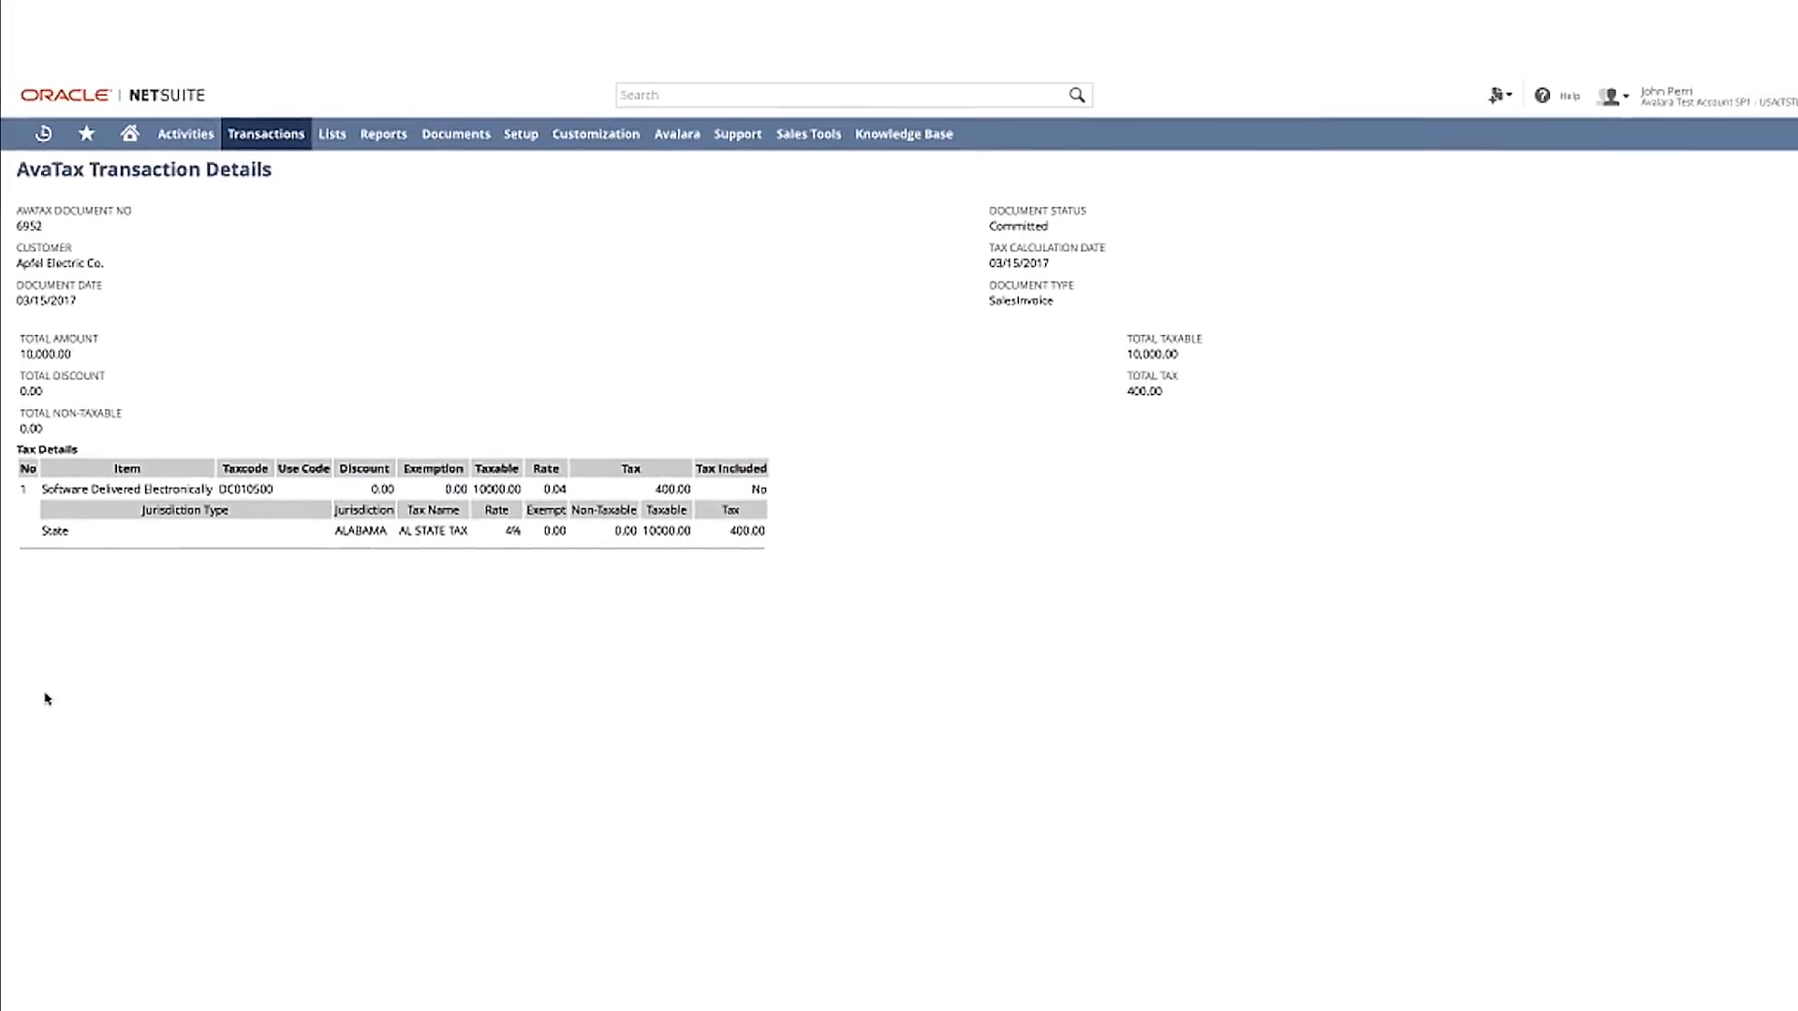